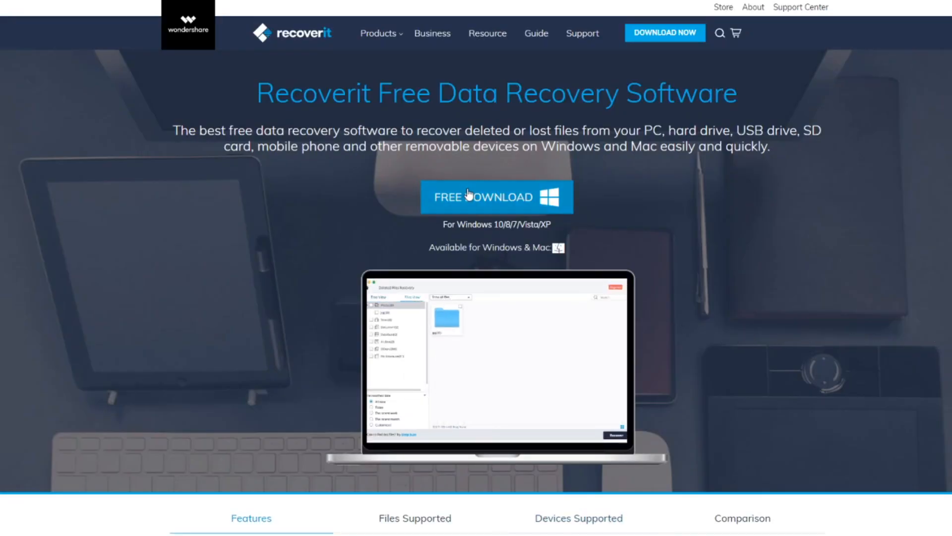
Download the free Windows version of Recoverit from its website and bring up the installer.
left_click(496, 197)
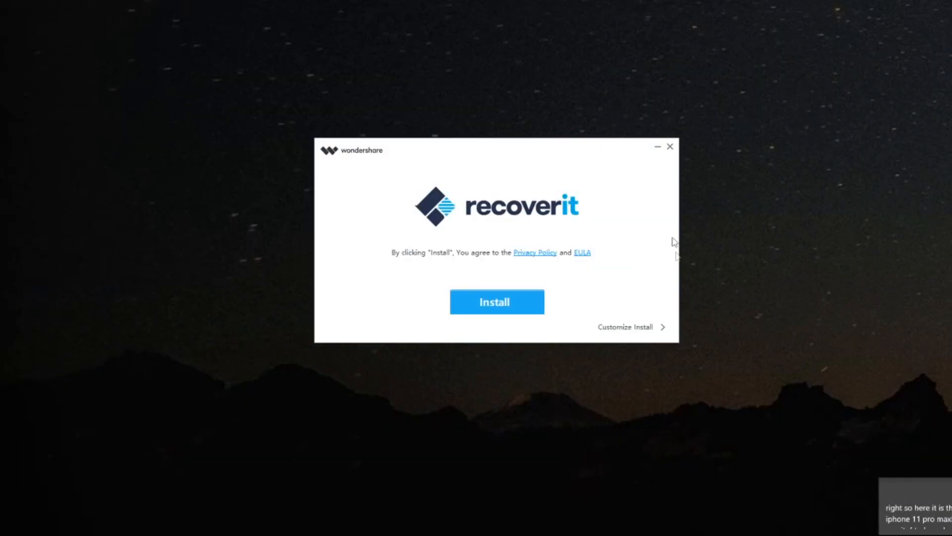
Install Recoverit over the existing copy, accepting the warning, then launch it with Start Now.
left_click(496, 301)
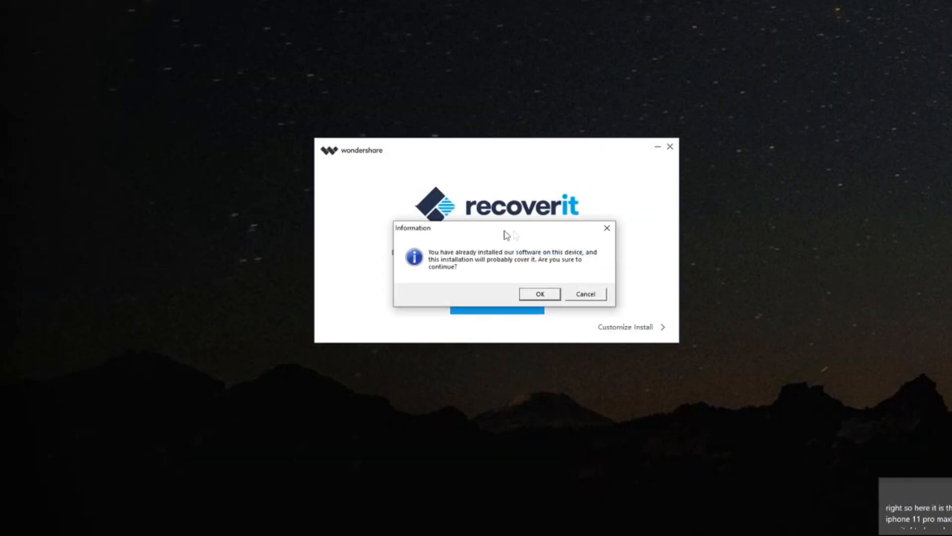
left_click(540, 294)
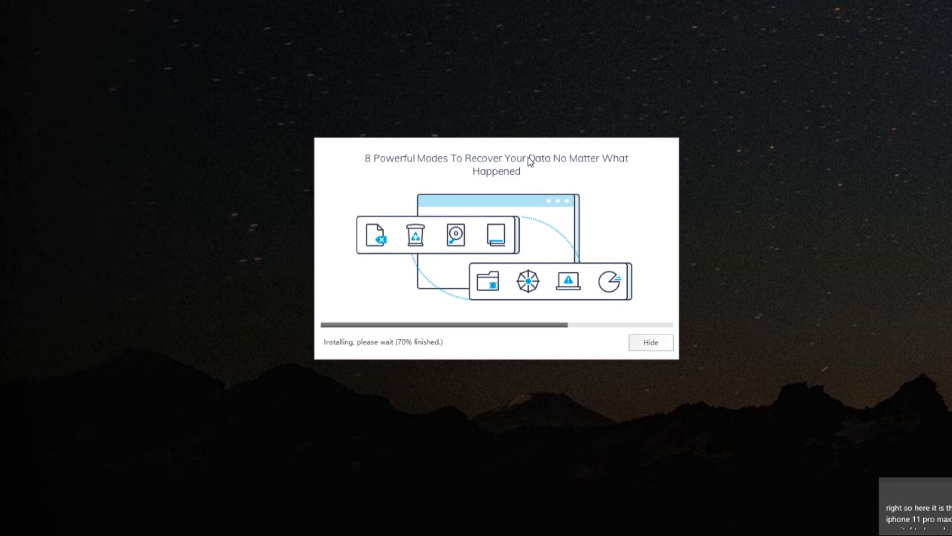
mouse_move(629, 184)
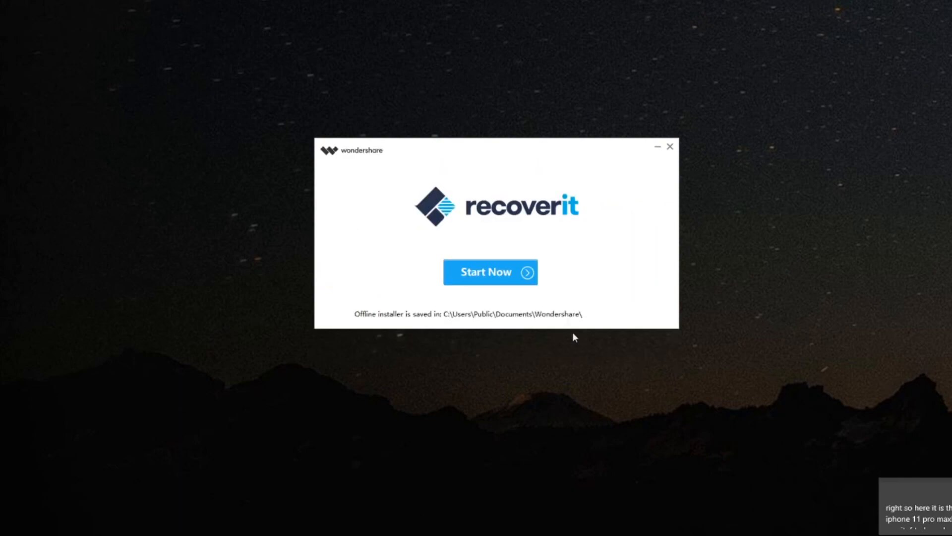
left_click(490, 272)
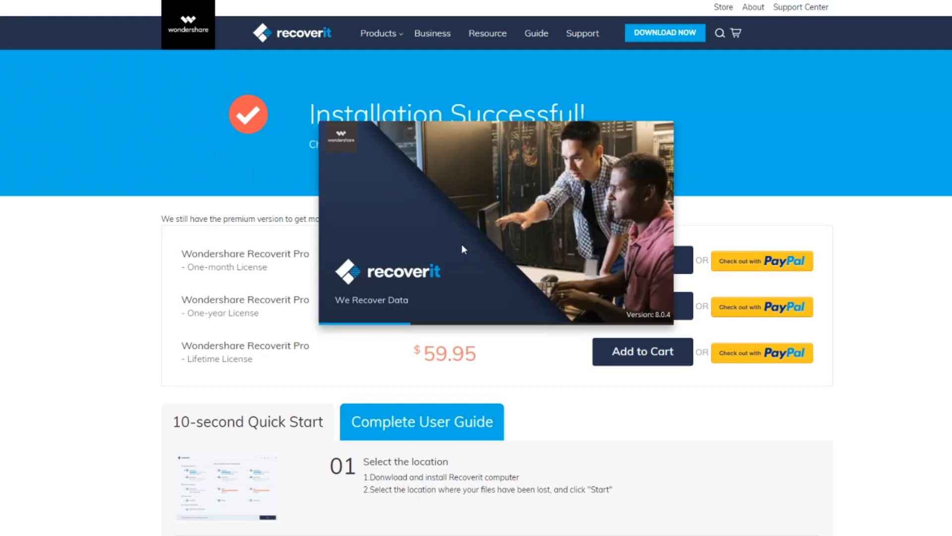
mouse_move(460, 245)
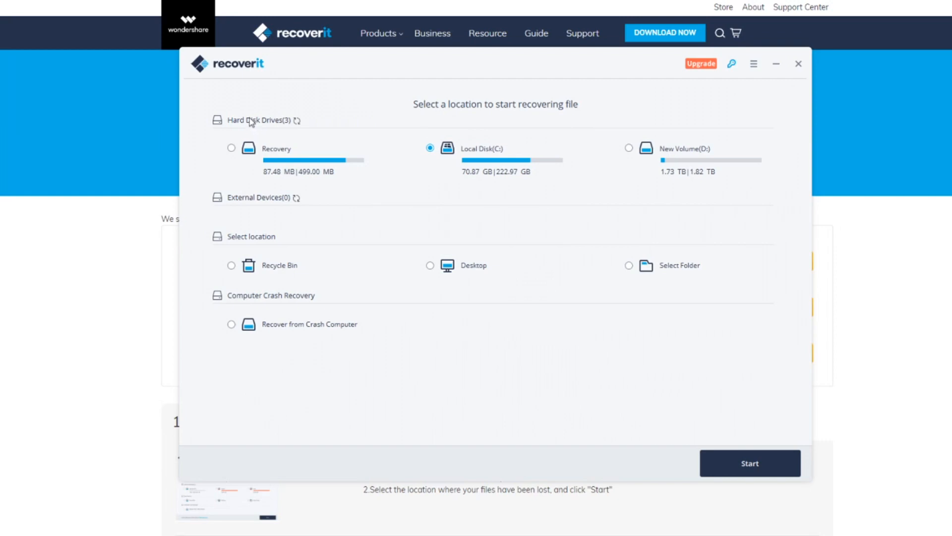
mouse_move(728, 154)
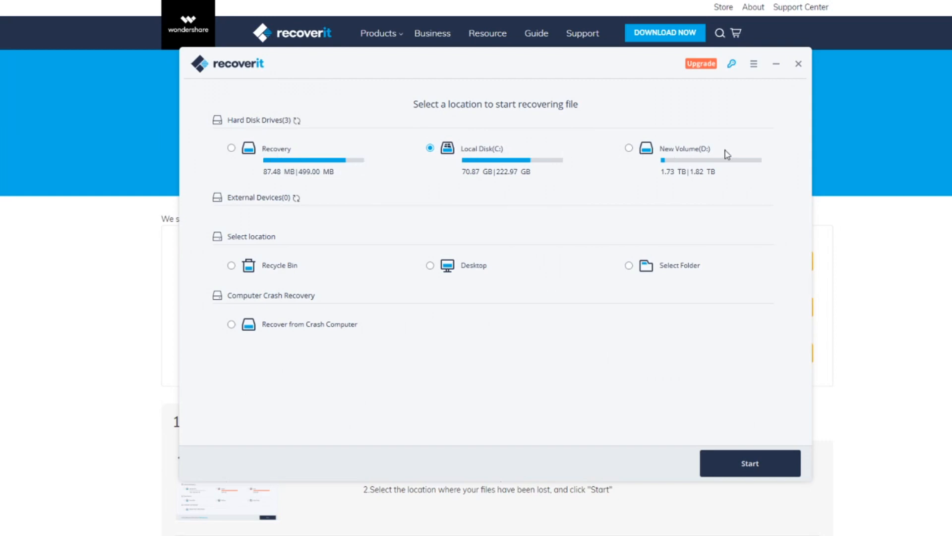
mouse_move(237, 248)
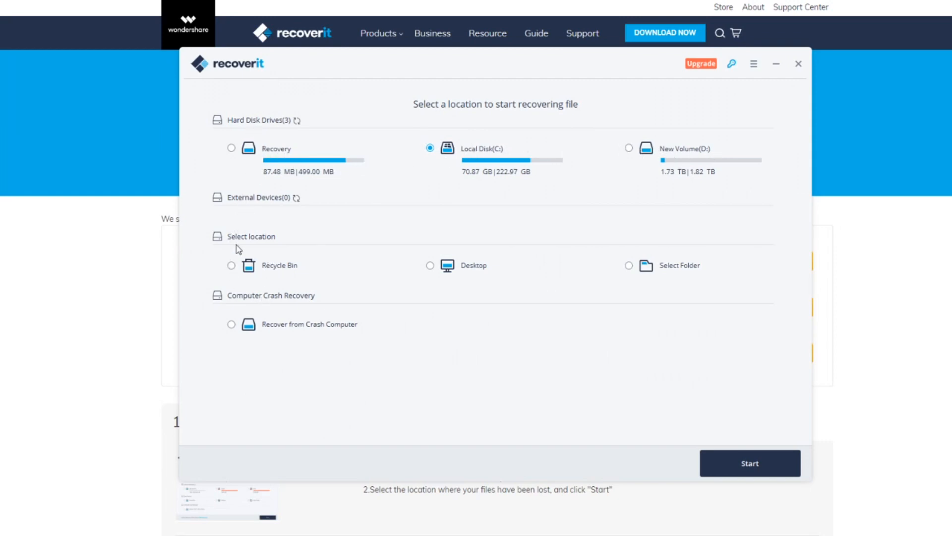
mouse_move(447, 274)
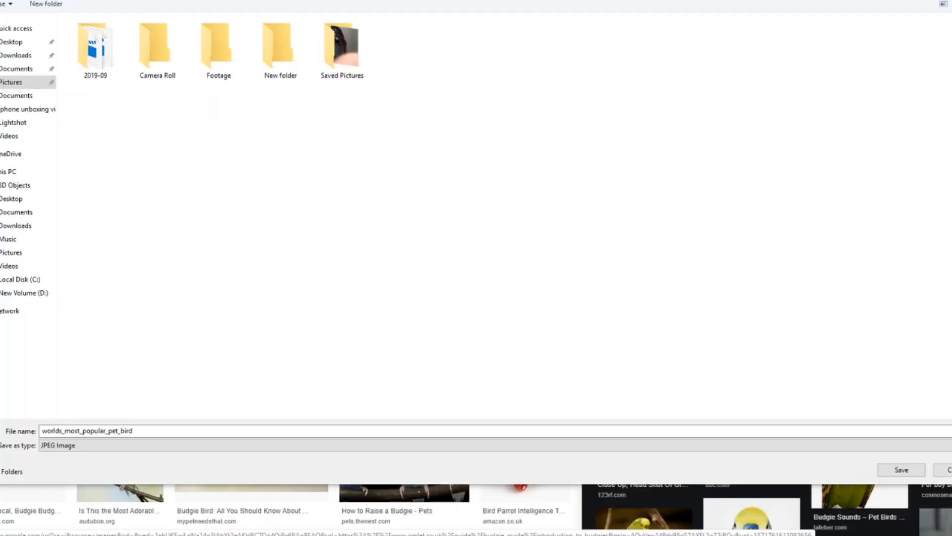
mouse_move(267, 88)
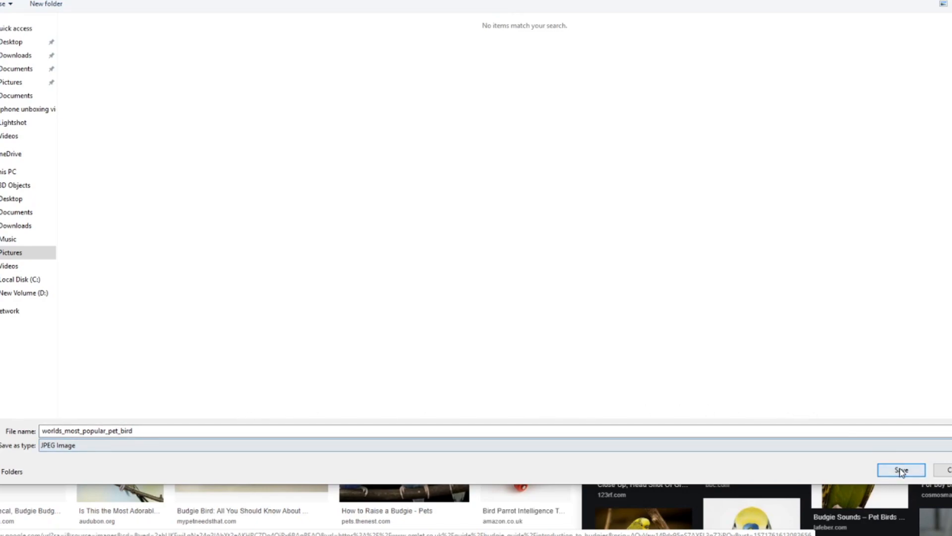
Save the budgie photo as worlds_most_popular_pet_bird.jpg in Pictures\Footage.
left_click(902, 469)
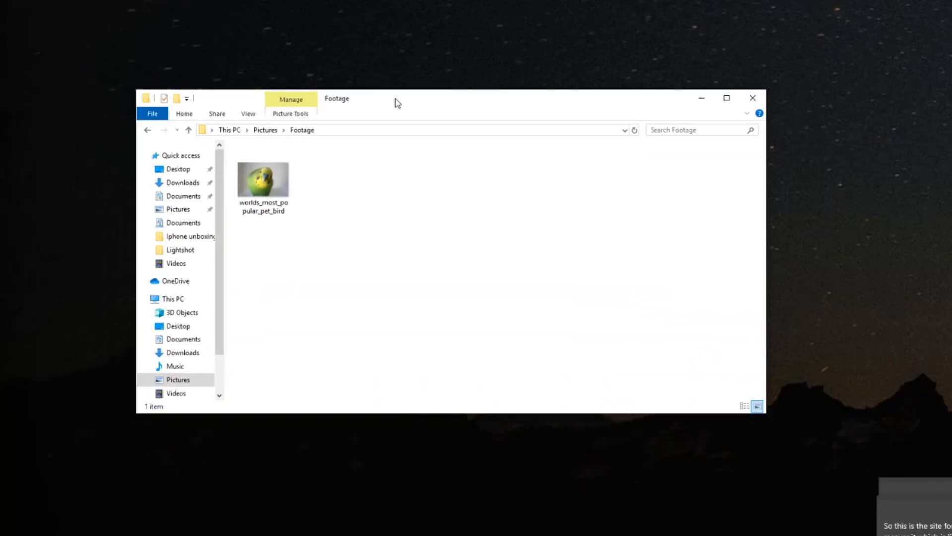
Delete worlds_most_popular_pet_bird.jpg from the Footage folder via its context menu.
right_click(262, 179)
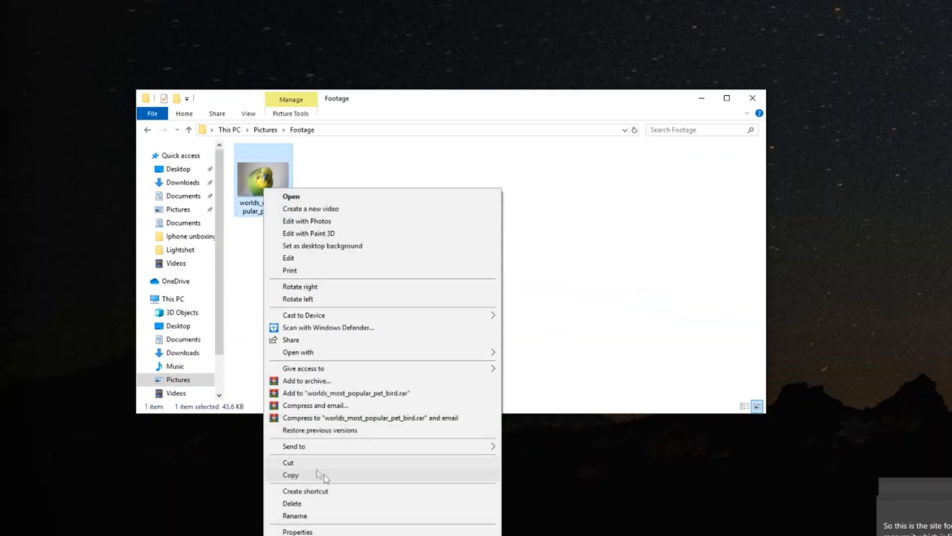
left_click(294, 503)
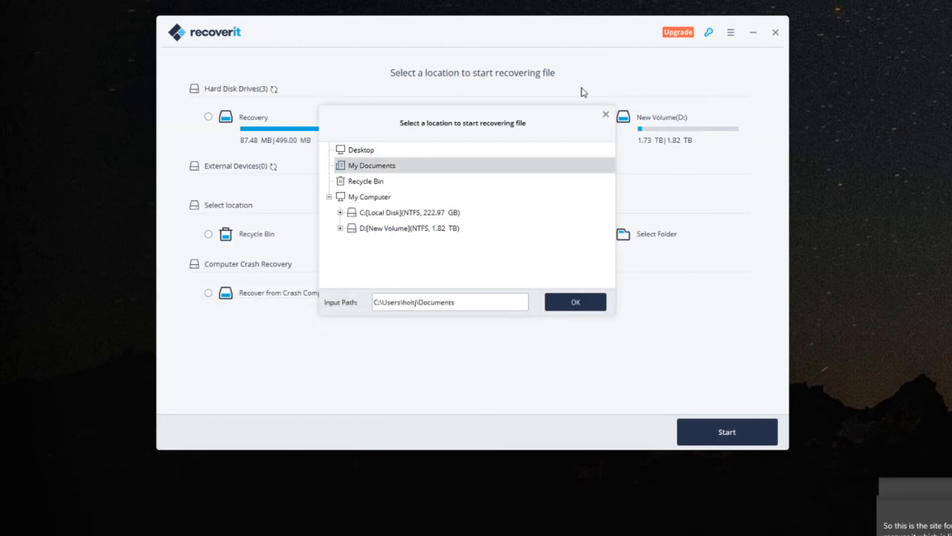
Set Recoverit's scan path to C:\Users\holtj\Pictures\Footage and start scanning.
triple_click(450, 302)
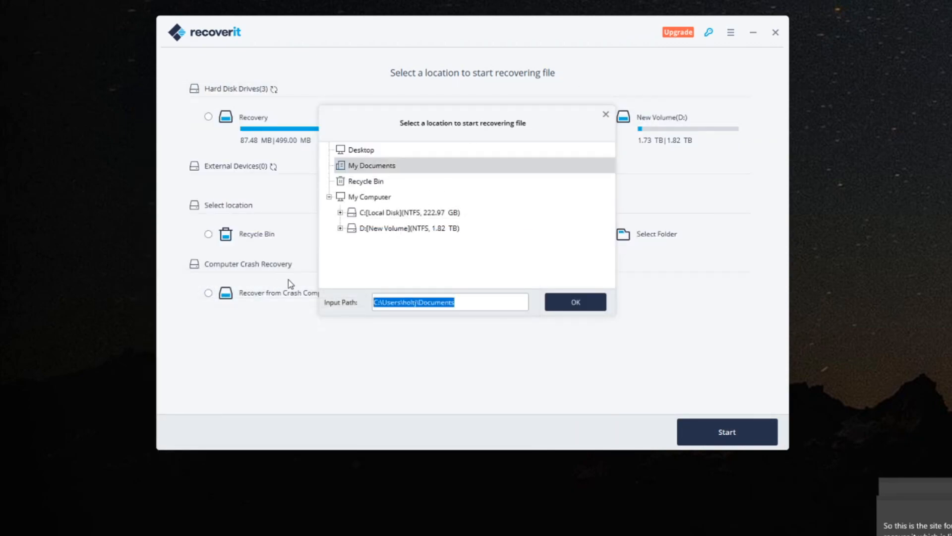
type("C:\\Users\\holtj\\Pictures\\Footage")
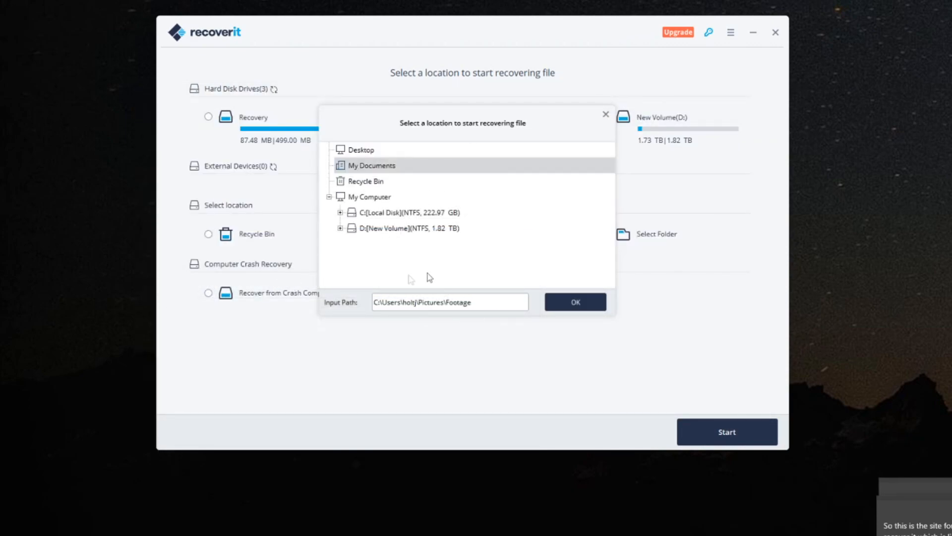
left_click(575, 301)
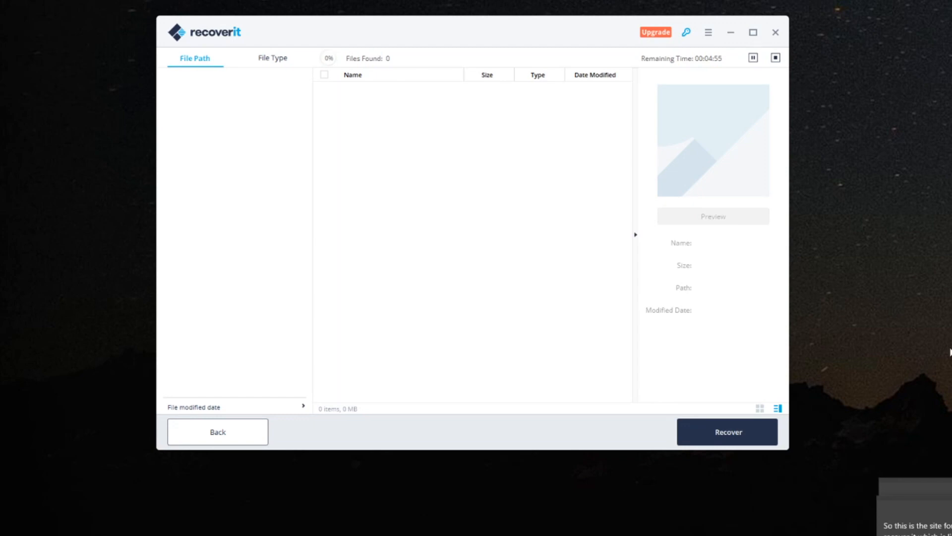
mouse_move(420, 147)
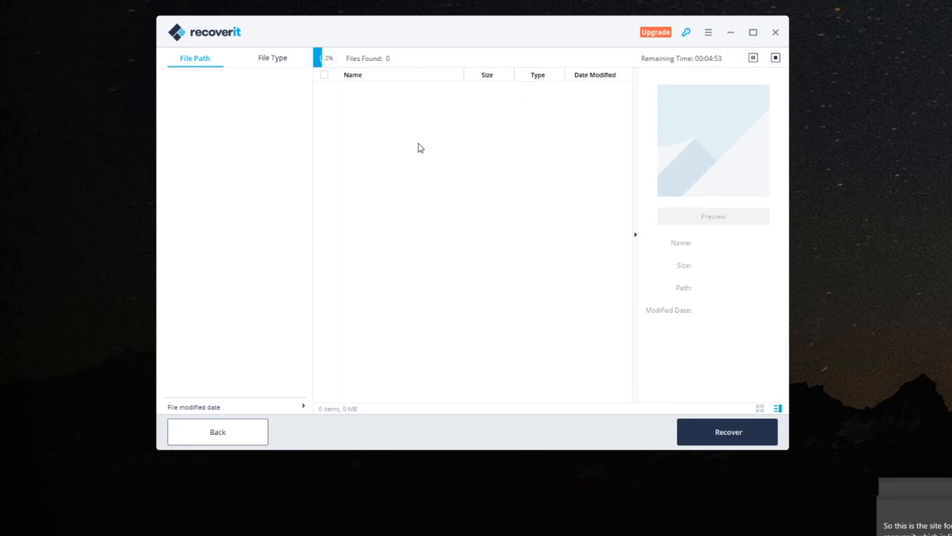
mouse_move(630, 61)
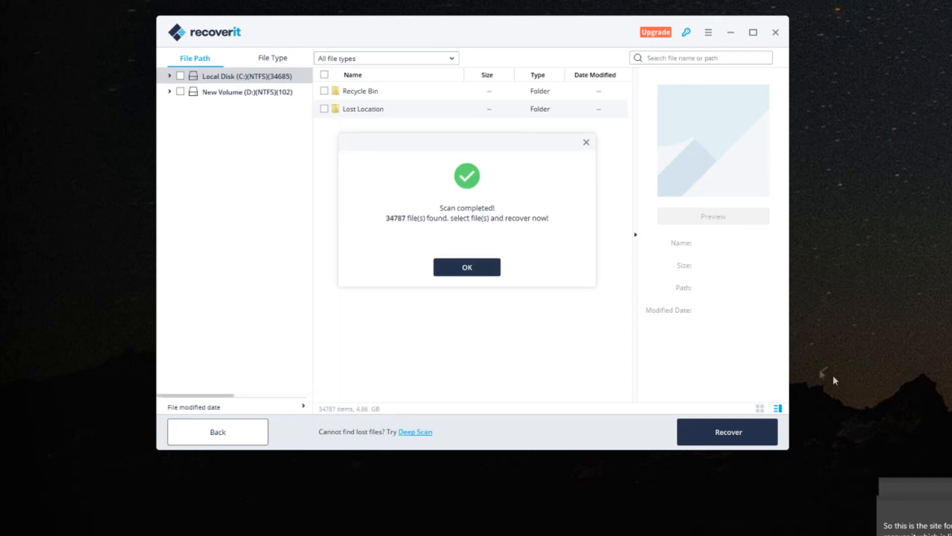
After the scan, tick worlds_most_popular_pet_bird.jpg in the Recycle Bin results and recover it.
left_click(467, 266)
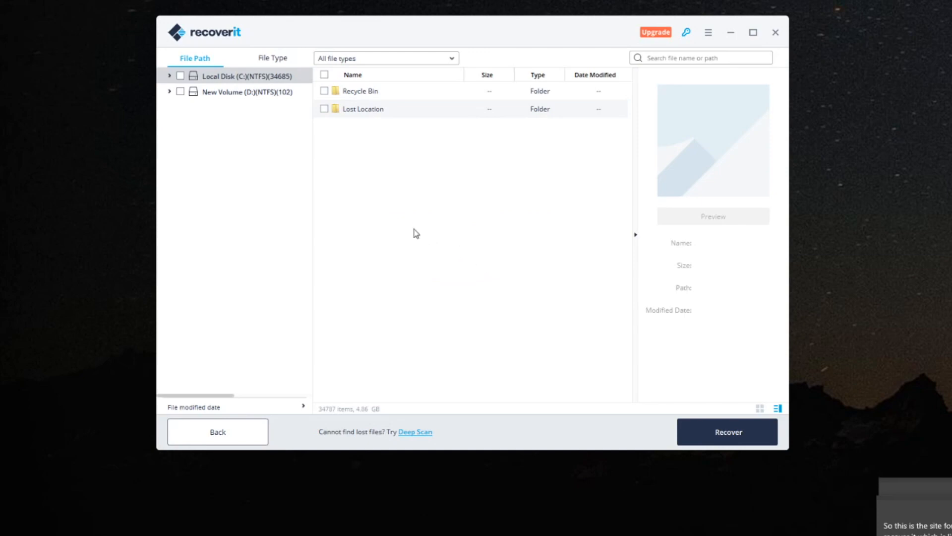
left_click(169, 76)
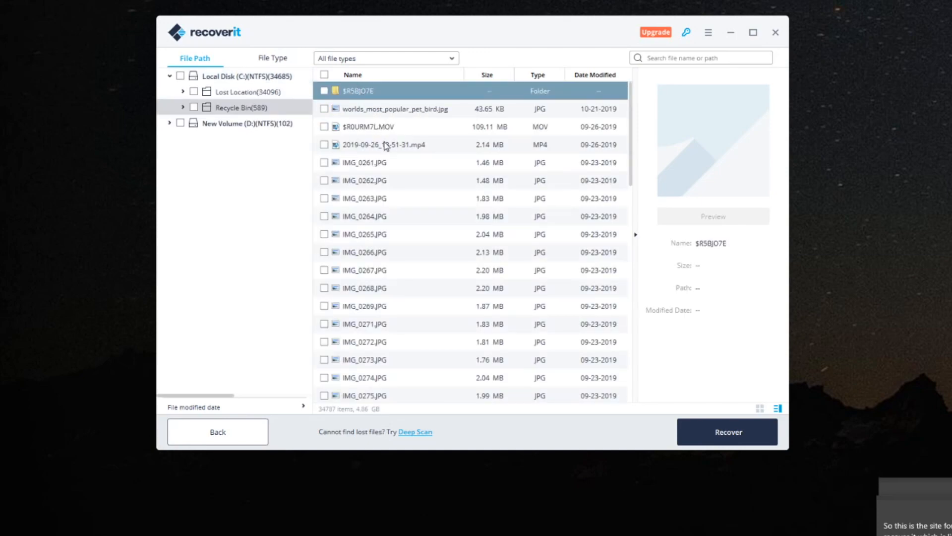
left_click(395, 108)
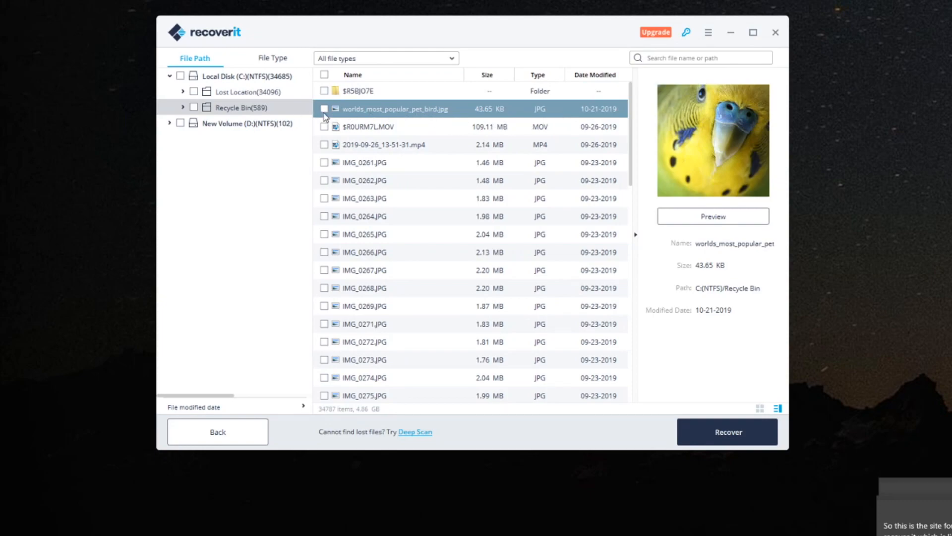
left_click(324, 109)
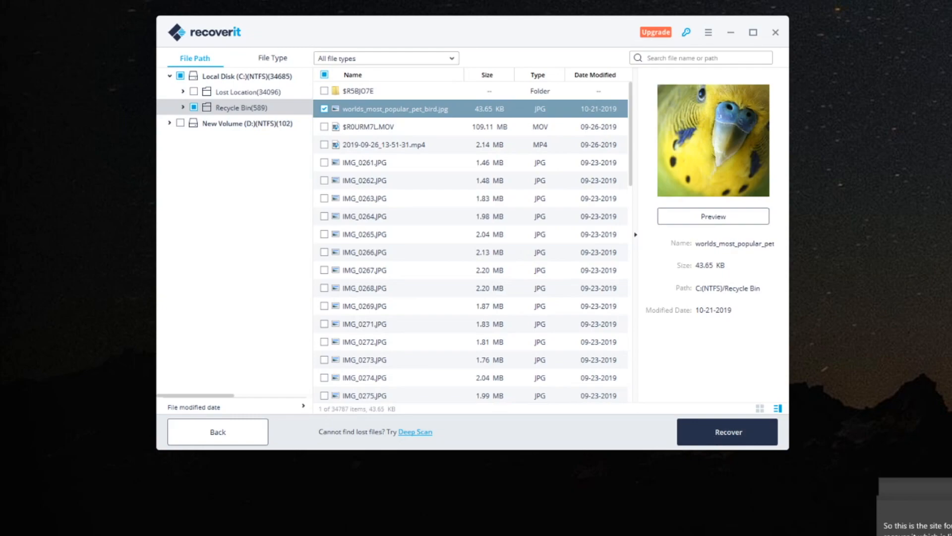
left_click(727, 431)
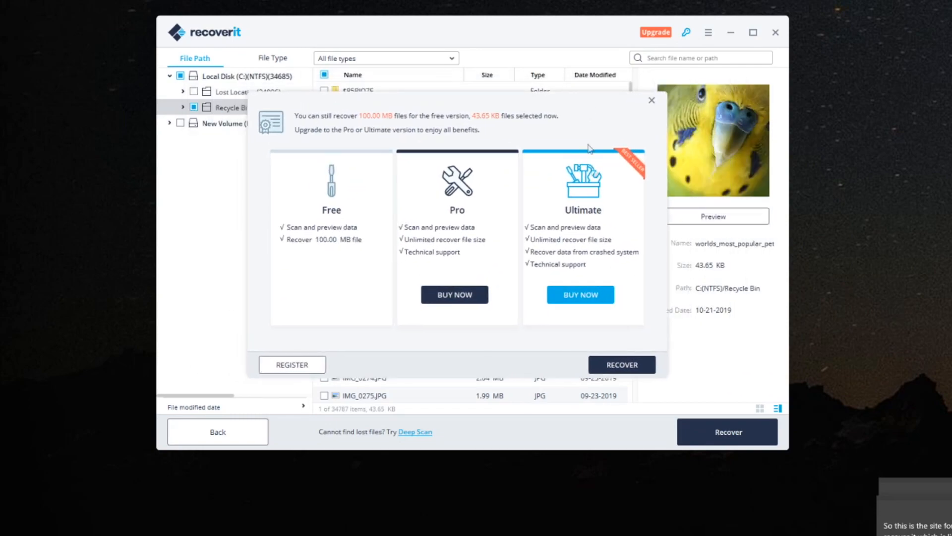
mouse_move(383, 190)
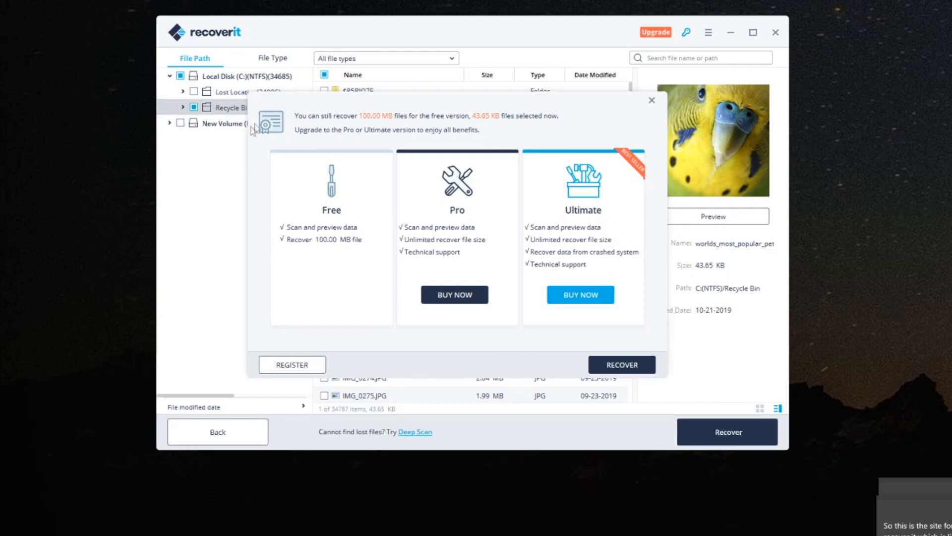
mouse_move(633, 380)
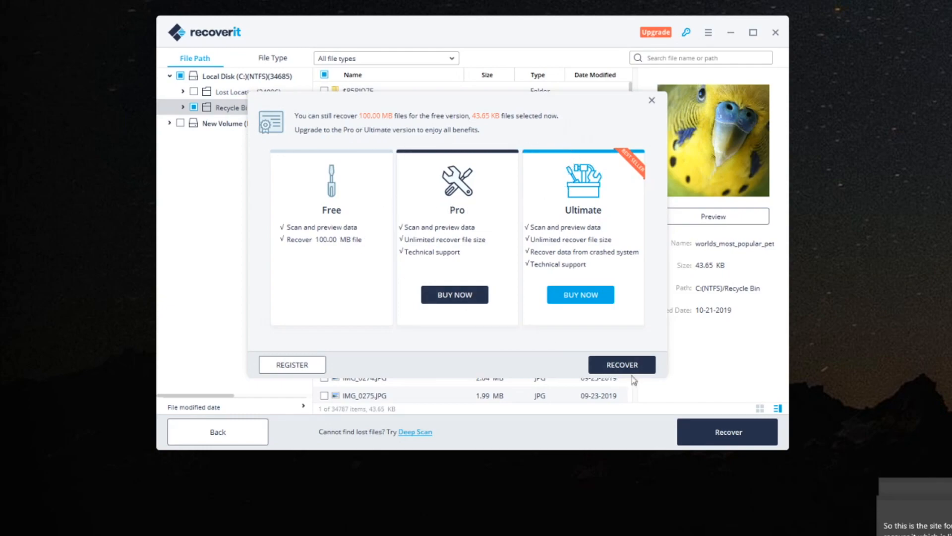
Save the recovered budgie image to C:(Local Disk), accepting the source-partition warning.
left_click(622, 365)
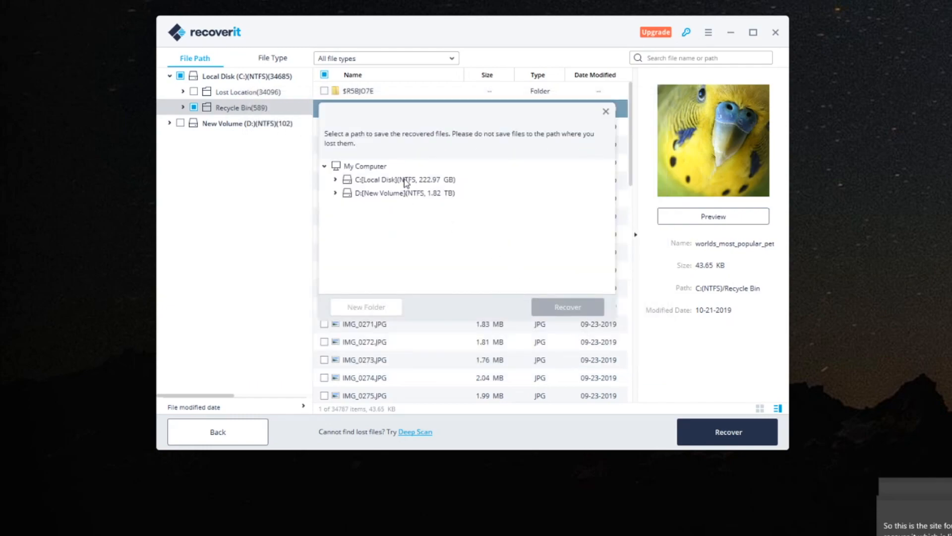
left_click(394, 180)
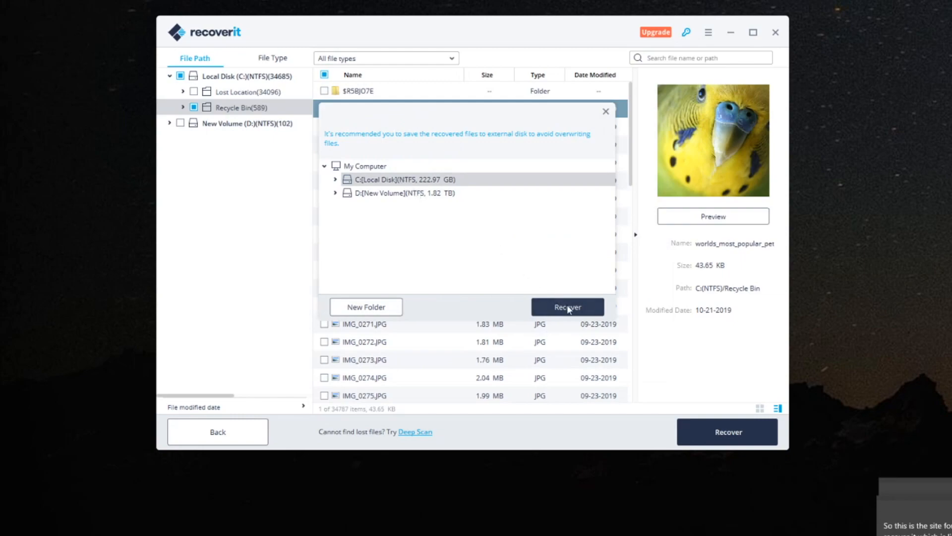
left_click(567, 307)
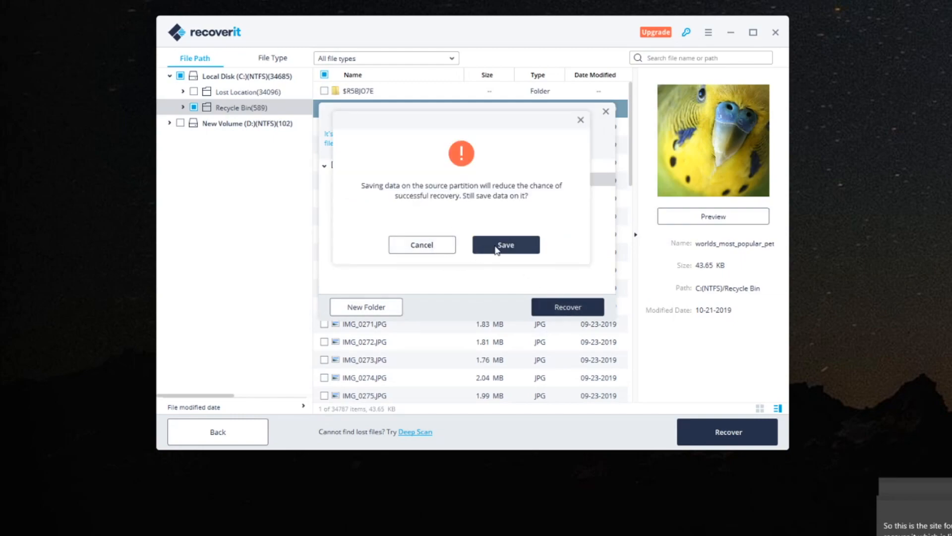
left_click(506, 244)
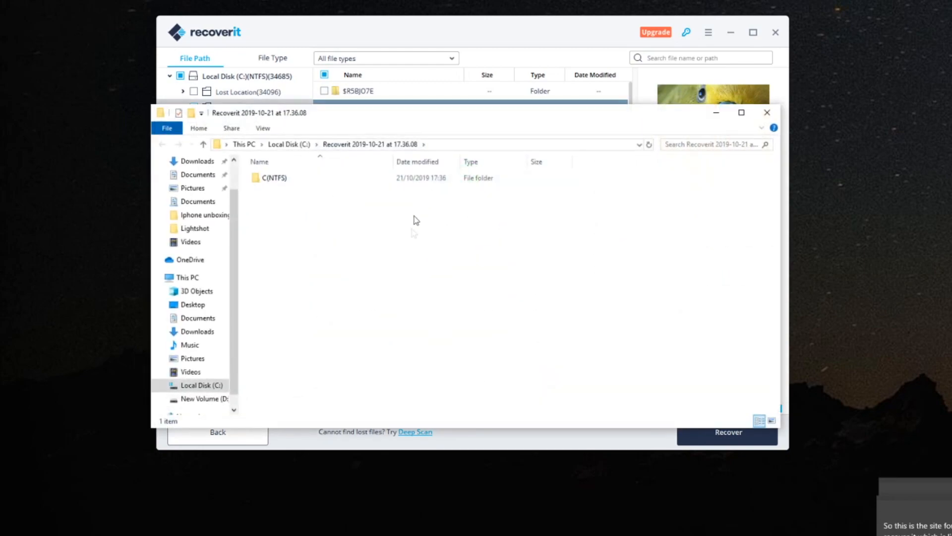
Open the C(NTFS) recovery folder, close File Explorer, and exit Recoverit.
double_click(268, 177)
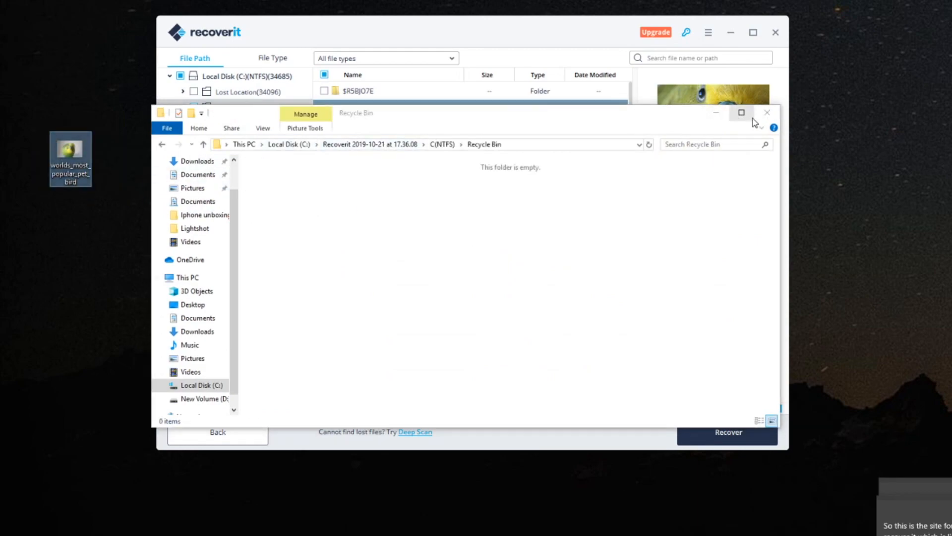
left_click(766, 113)
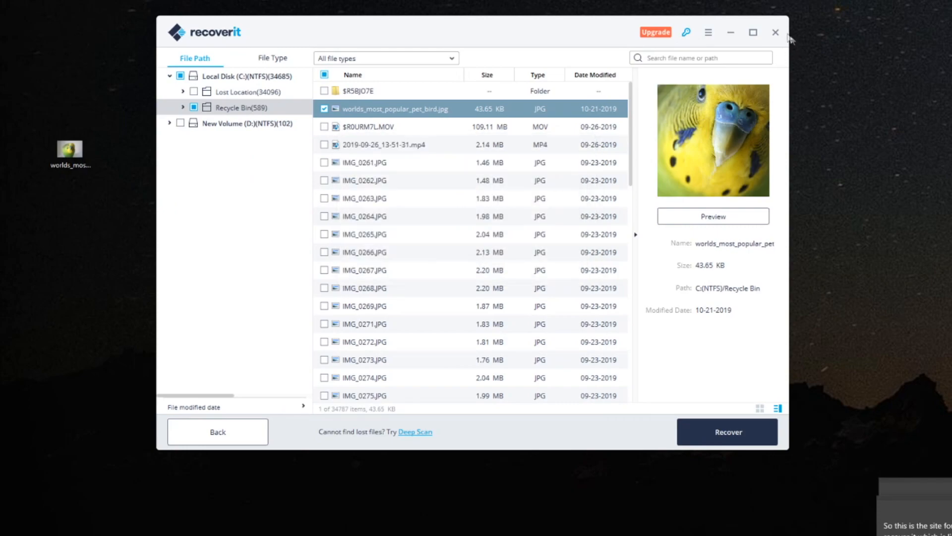
left_click(775, 32)
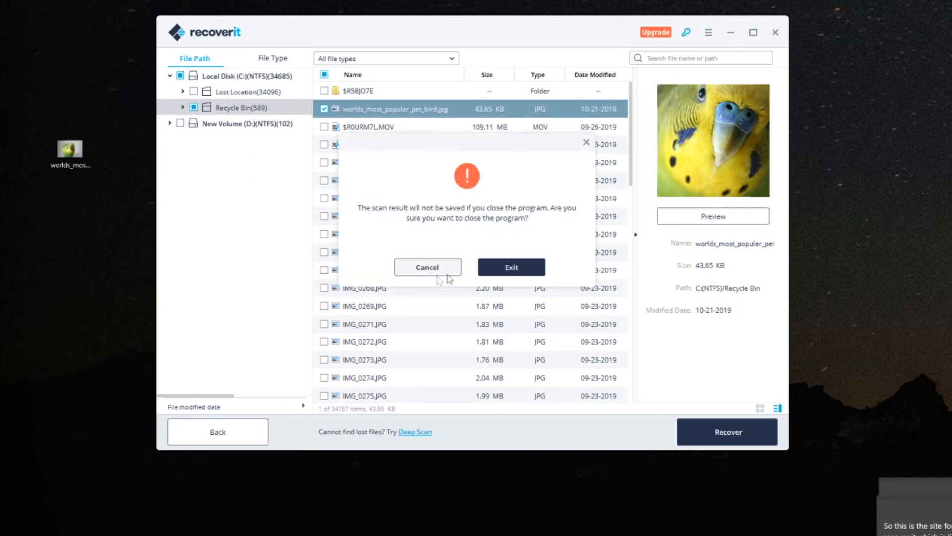
left_click(511, 266)
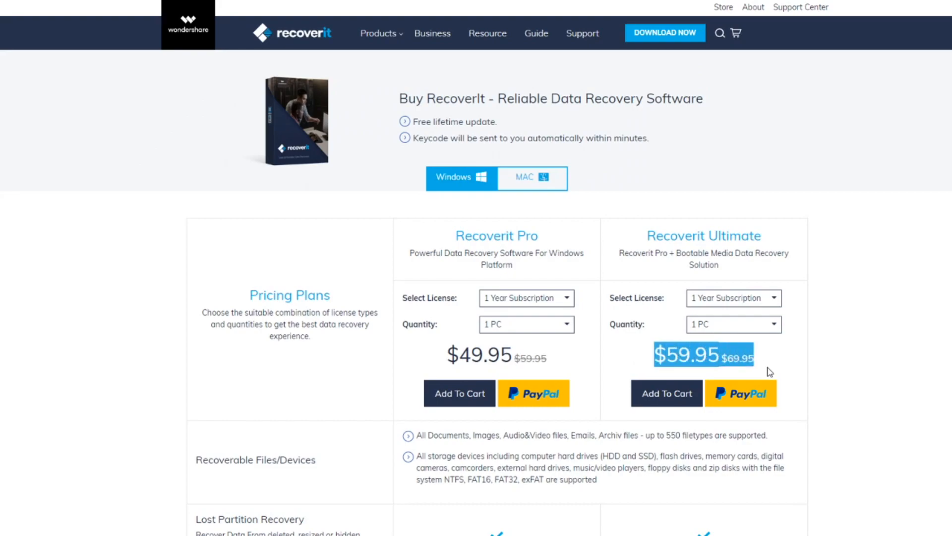
mouse_move(525, 310)
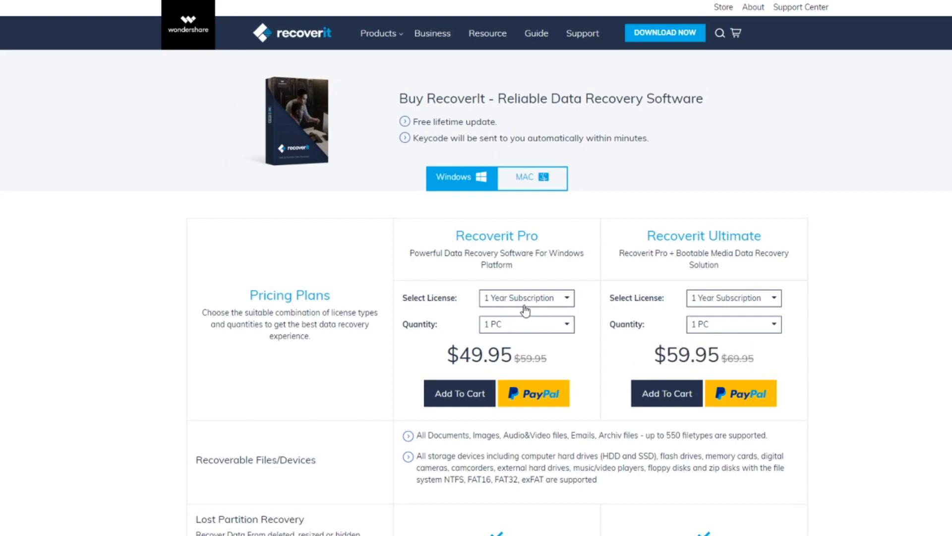
Set Recoverit Pro ($35.95) and Ultimate ($55.95) licenses to 1 Month Subscription.
left_click(526, 298)
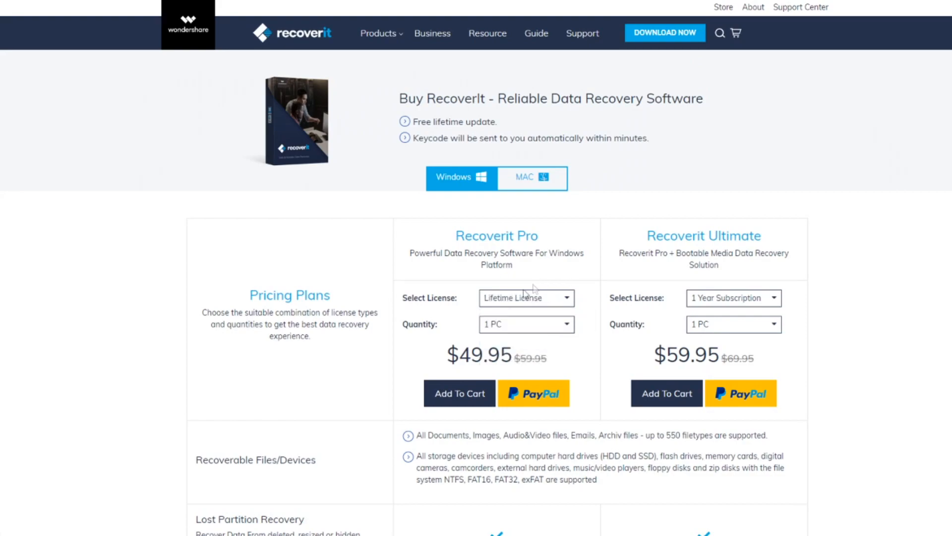
left_click(526, 298)
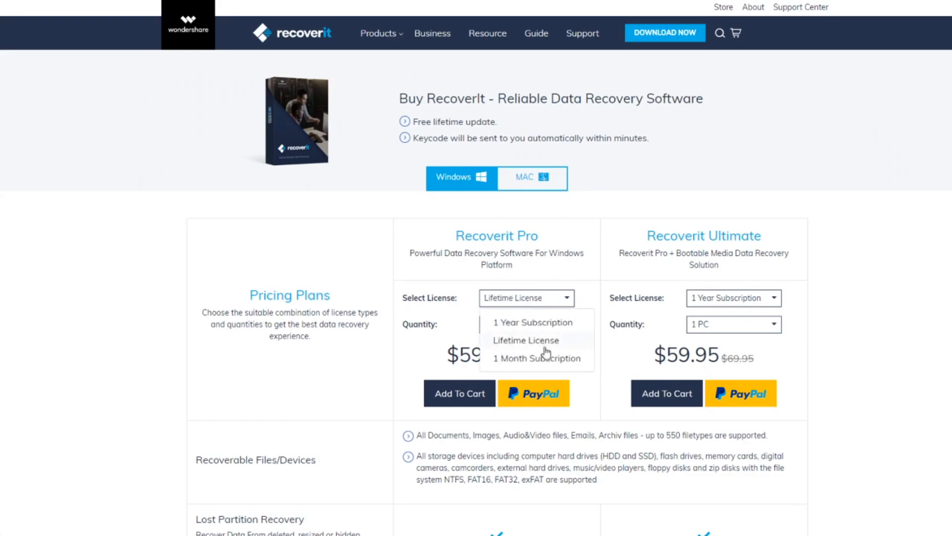
left_click(534, 358)
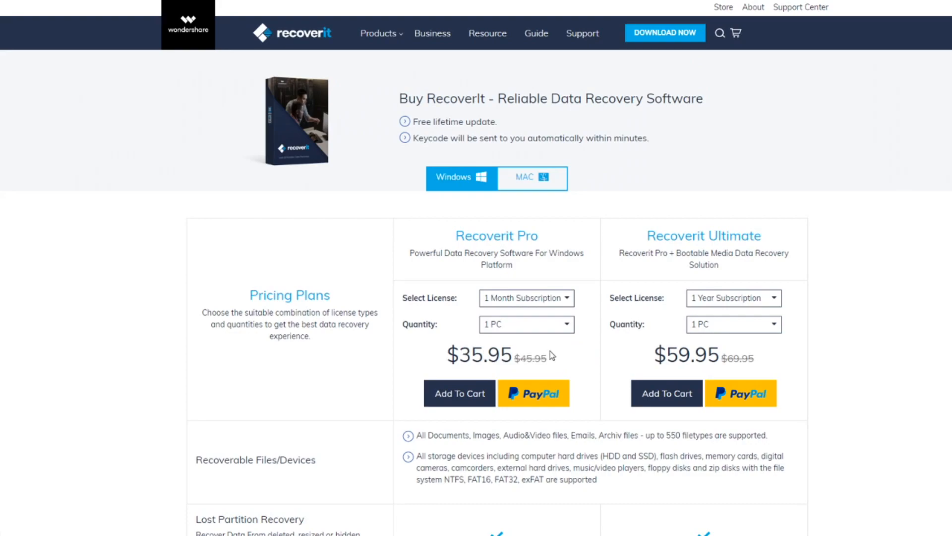
left_click(734, 298)
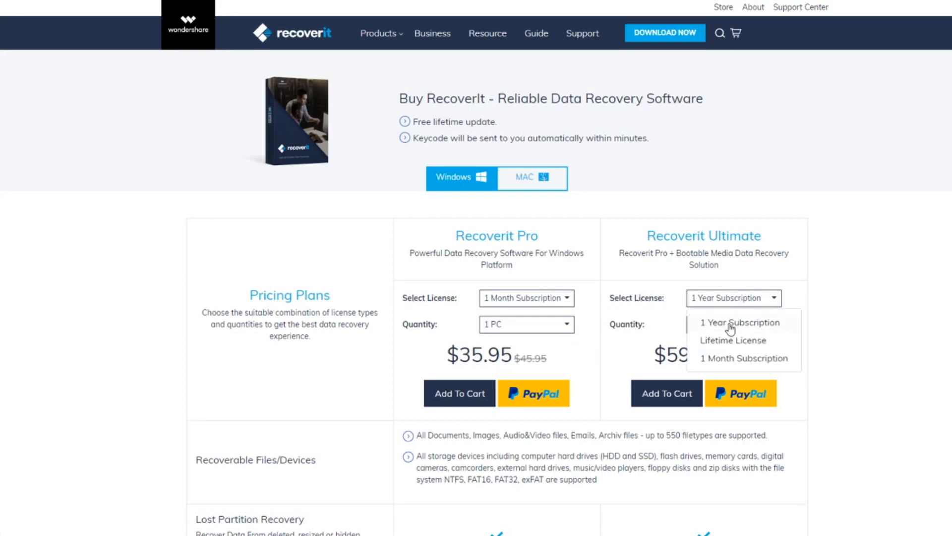
left_click(741, 322)
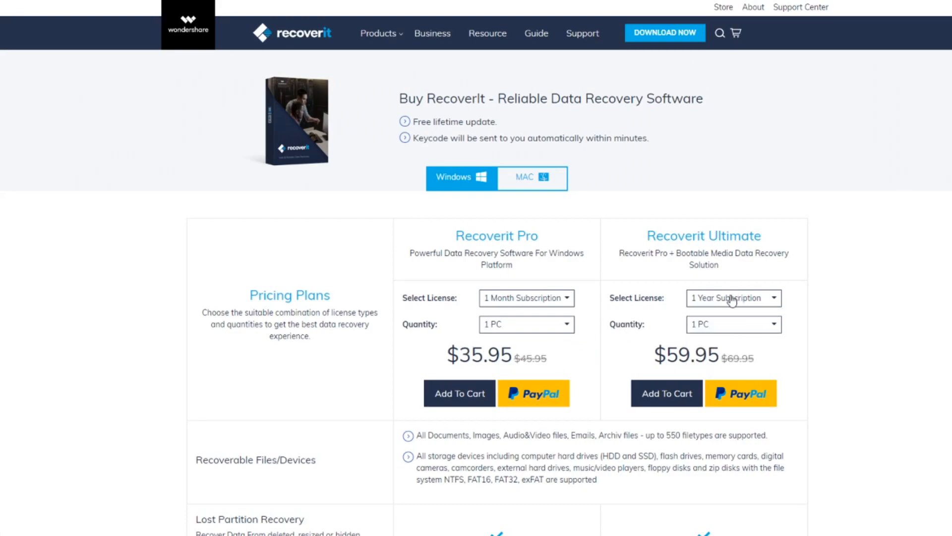
left_click(733, 298)
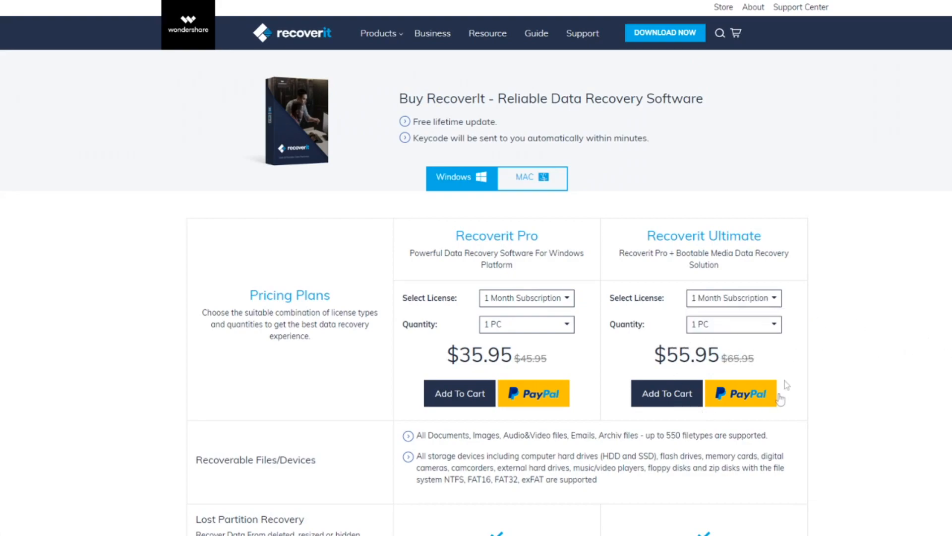
Scroll the pricing page down to the feature table and license-type descriptions.
scroll("down", 3)
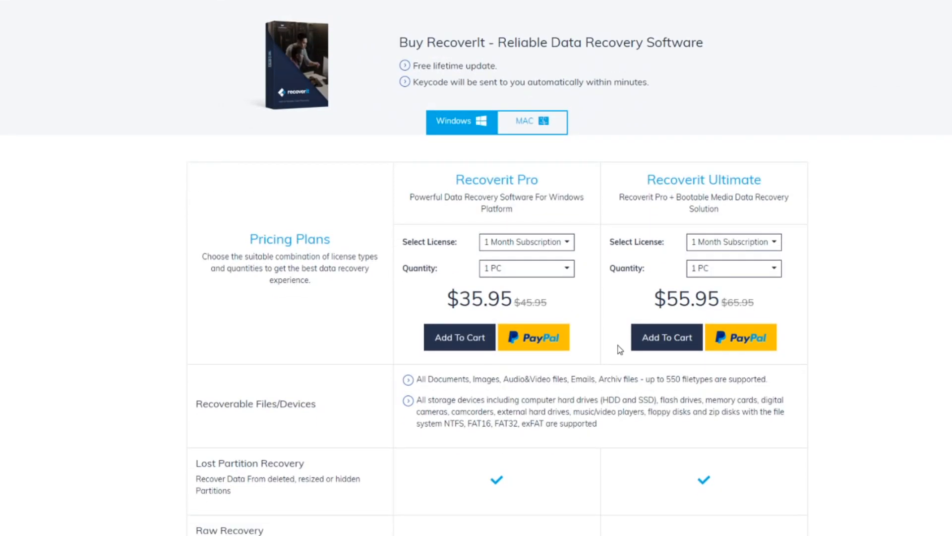
scroll("down", 3)
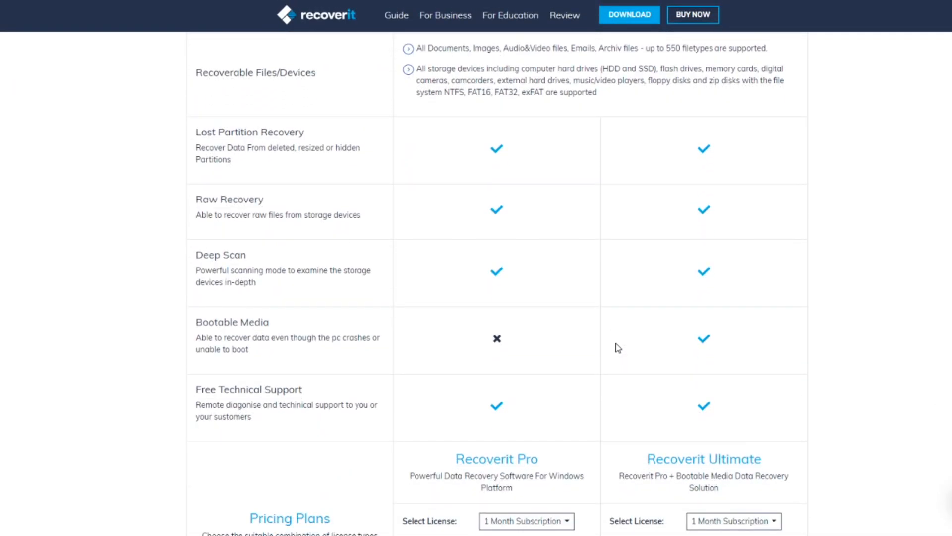
scroll("down", 3)
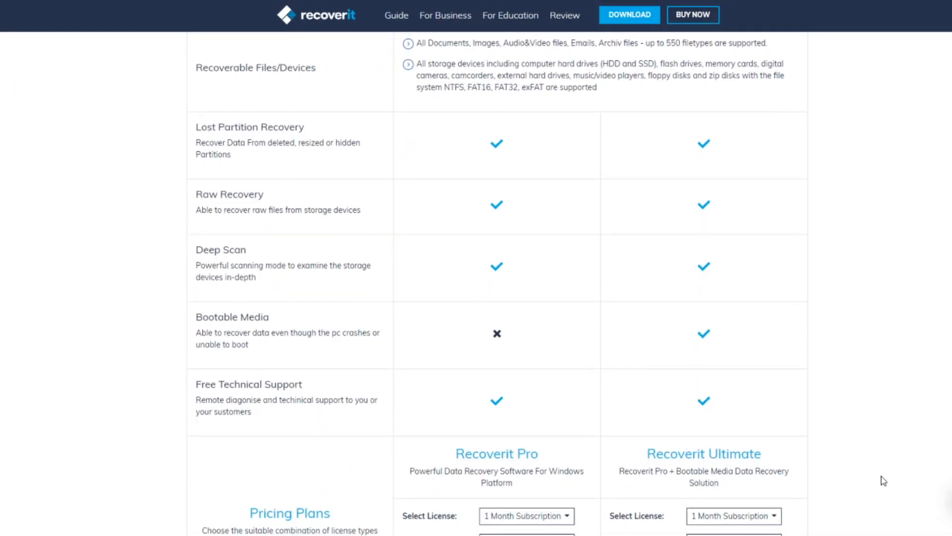
mouse_move(609, 470)
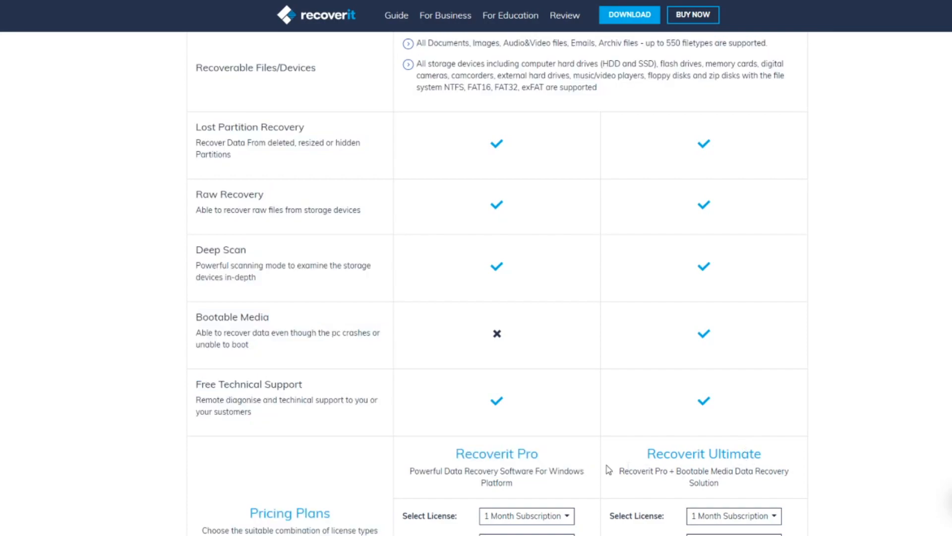
scroll("down", 3)
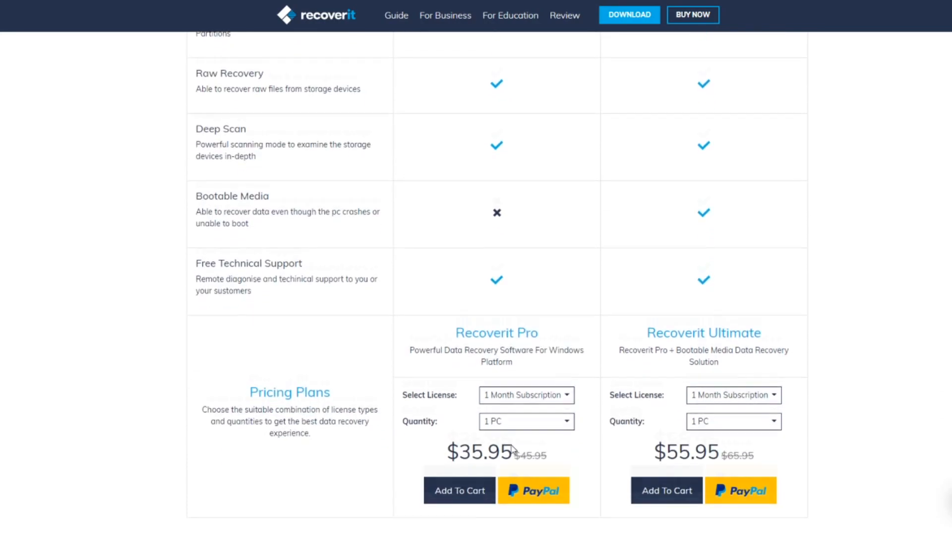
scroll("down", 3)
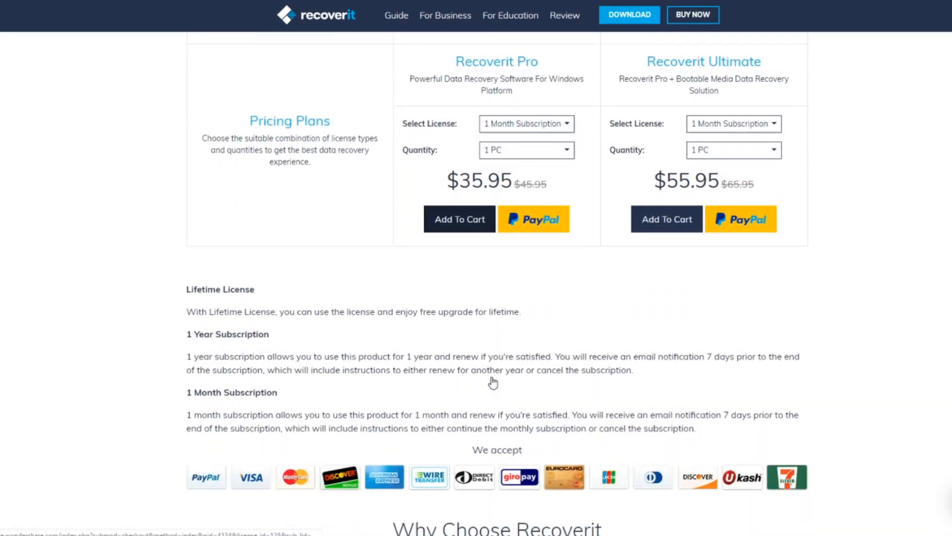